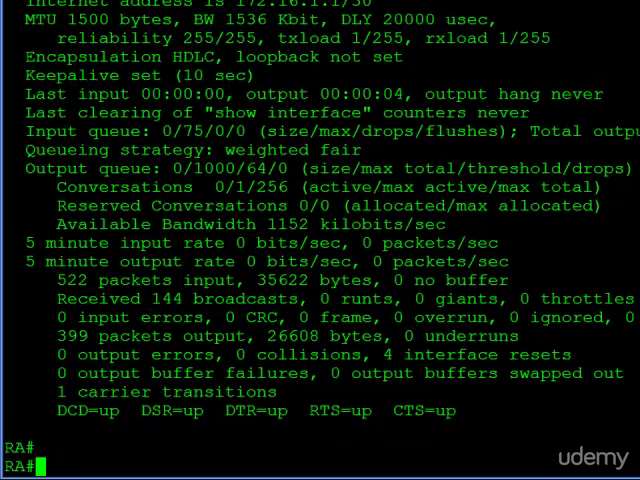
# Step: Display RA's EIGRP topology table showing feasible distances 1845760 and 2178560
pyautogui.write('show ip eigrp top')
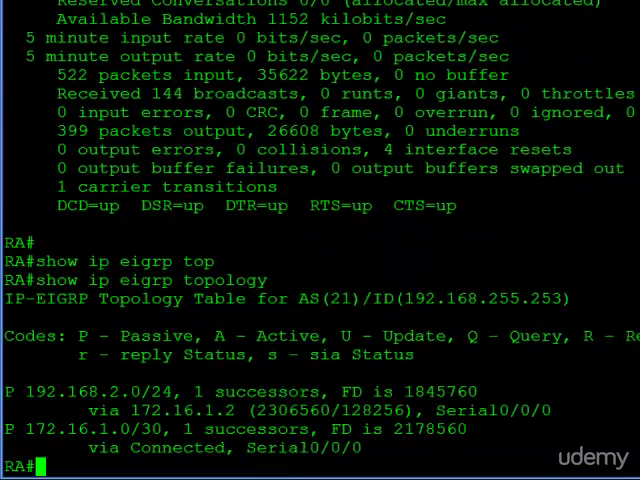
pyautogui.scroll(-3)
pyautogui.write('int s0/0/0')
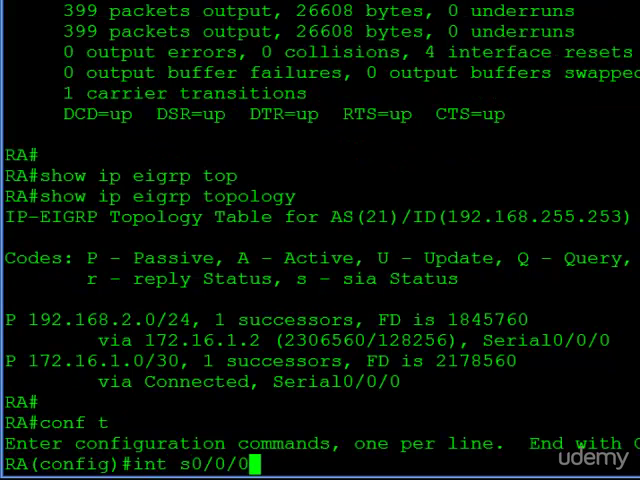
# Step: Set delay 150 on serial0/0/0, exit configuration with Ctrl+Z, and start the topology command
pyautogui.write('delay')
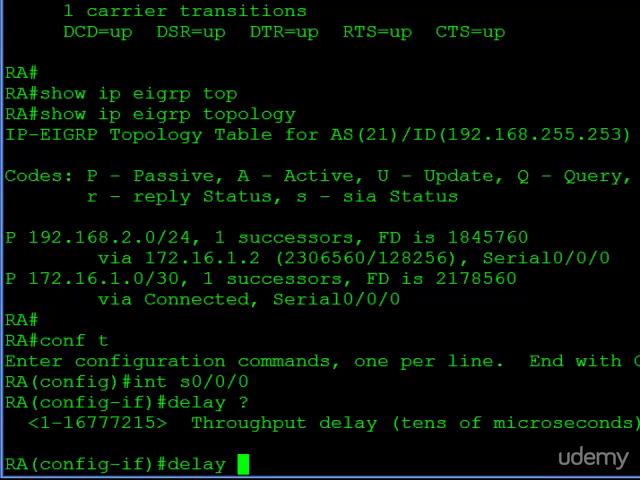
pyautogui.write('15')
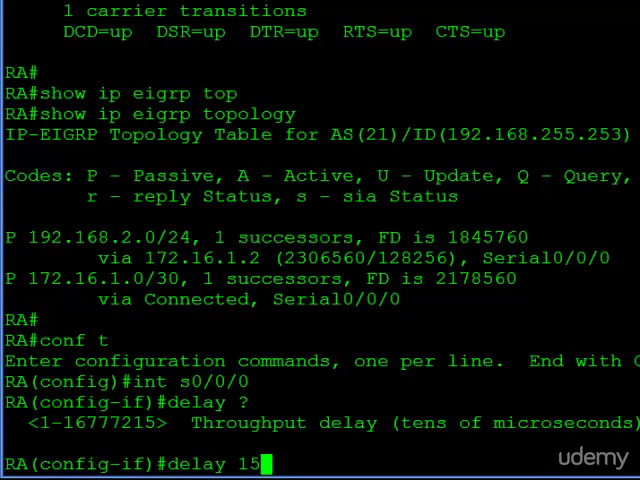
pyautogui.write('0')
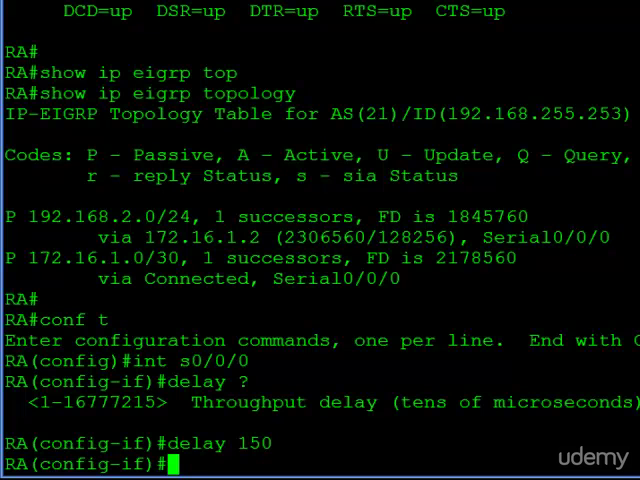
pyautogui.press('ctrl+z')
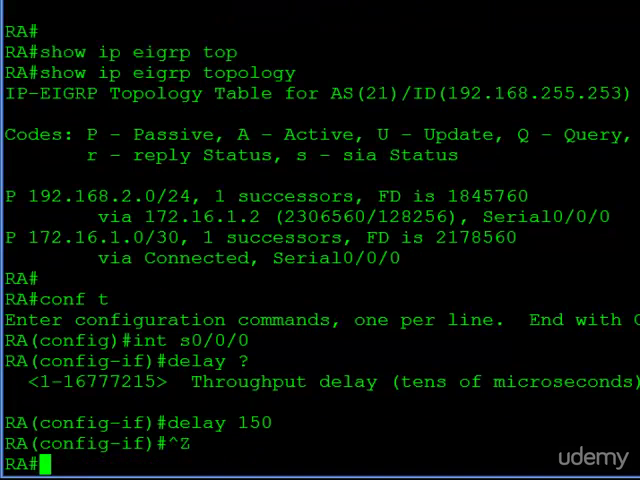
pyautogui.write('show ip eigrp topology')
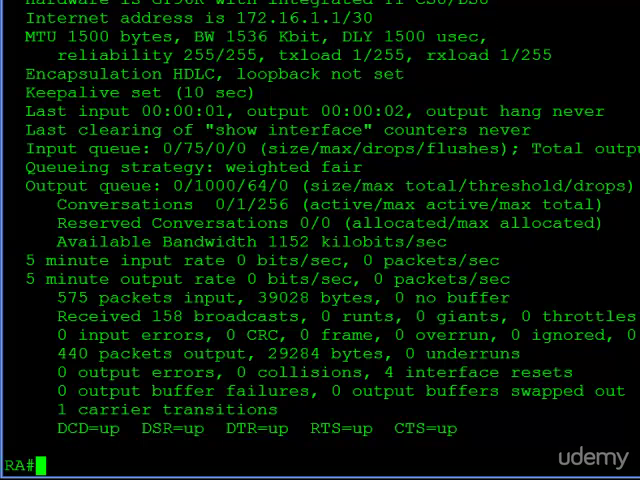
# Step: Return to a fresh privileged prompt after confirming serial0/0/0 shows DLY 1500 usec
pyautogui.press('Return')
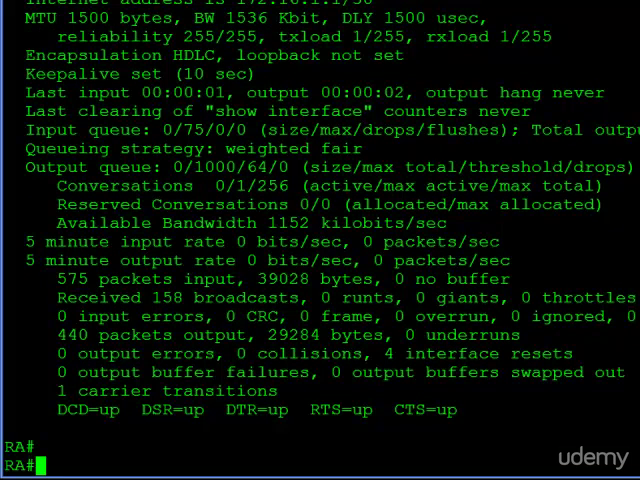
# Step: Display the refreshed EIGRP topology table with feasible distances 1832960 and 1704960
pyautogui.write('show ip eigrp topology')
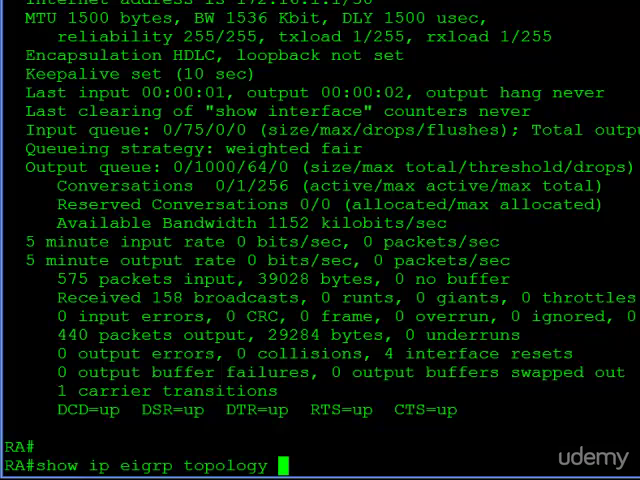
pyautogui.press('enter')
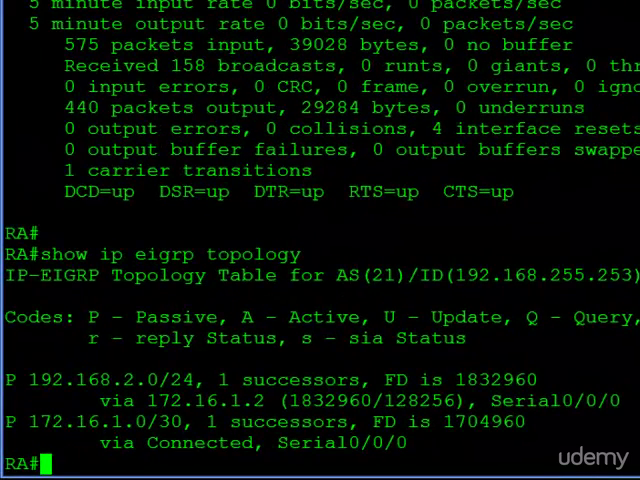